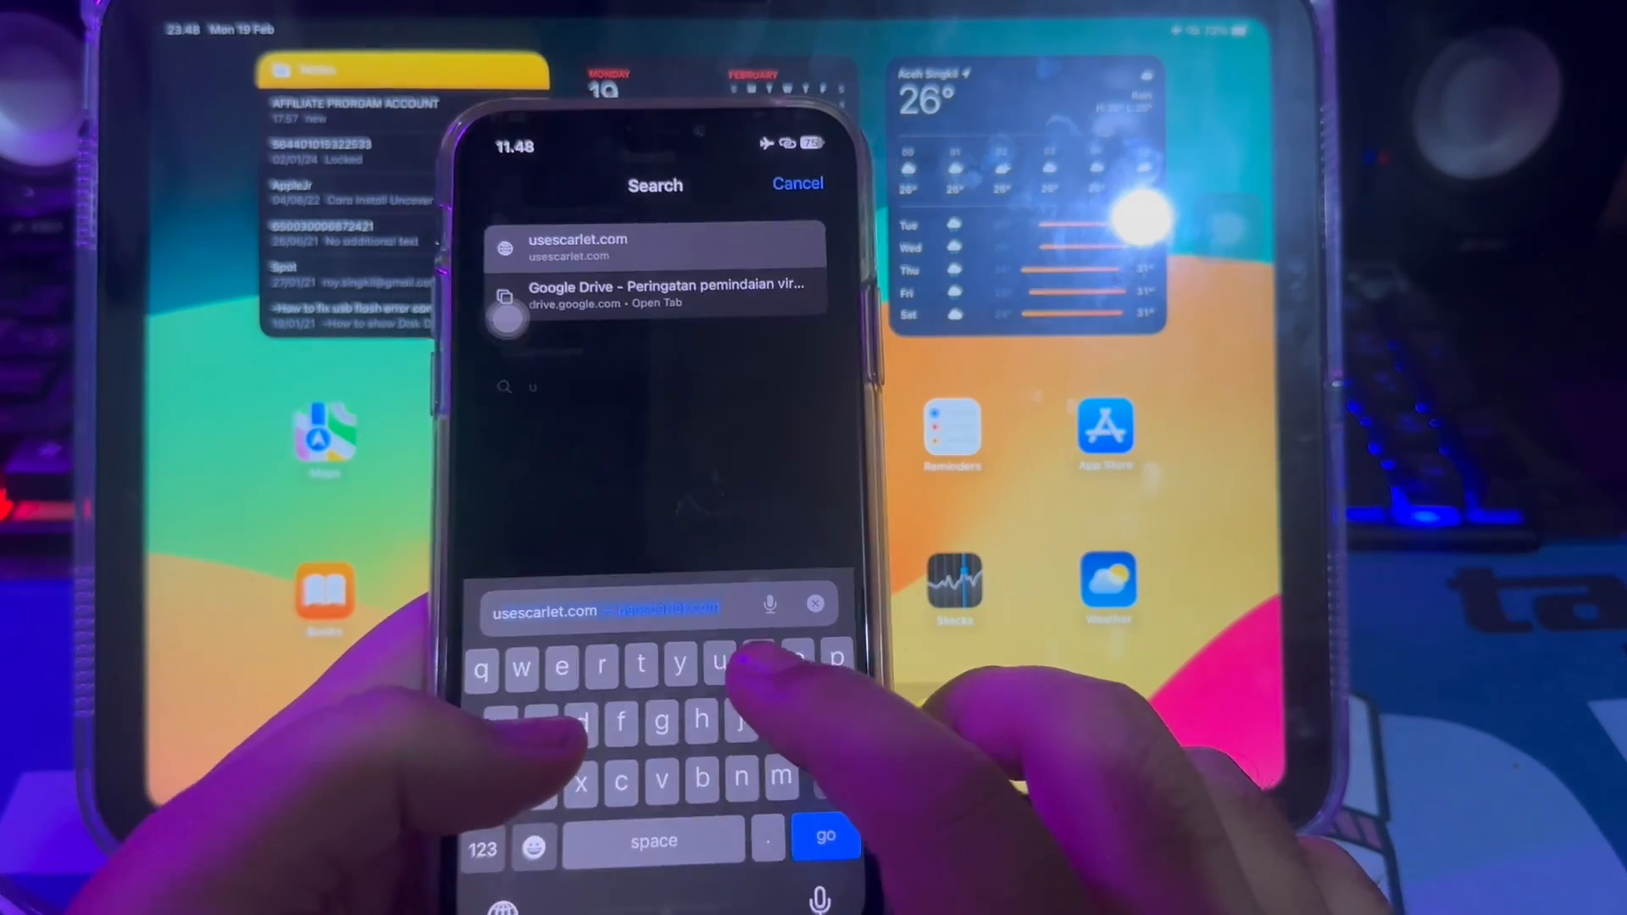
Navigate Safari to usescarlet.com, landing on the TrollStar release page.
left_click(825, 835)
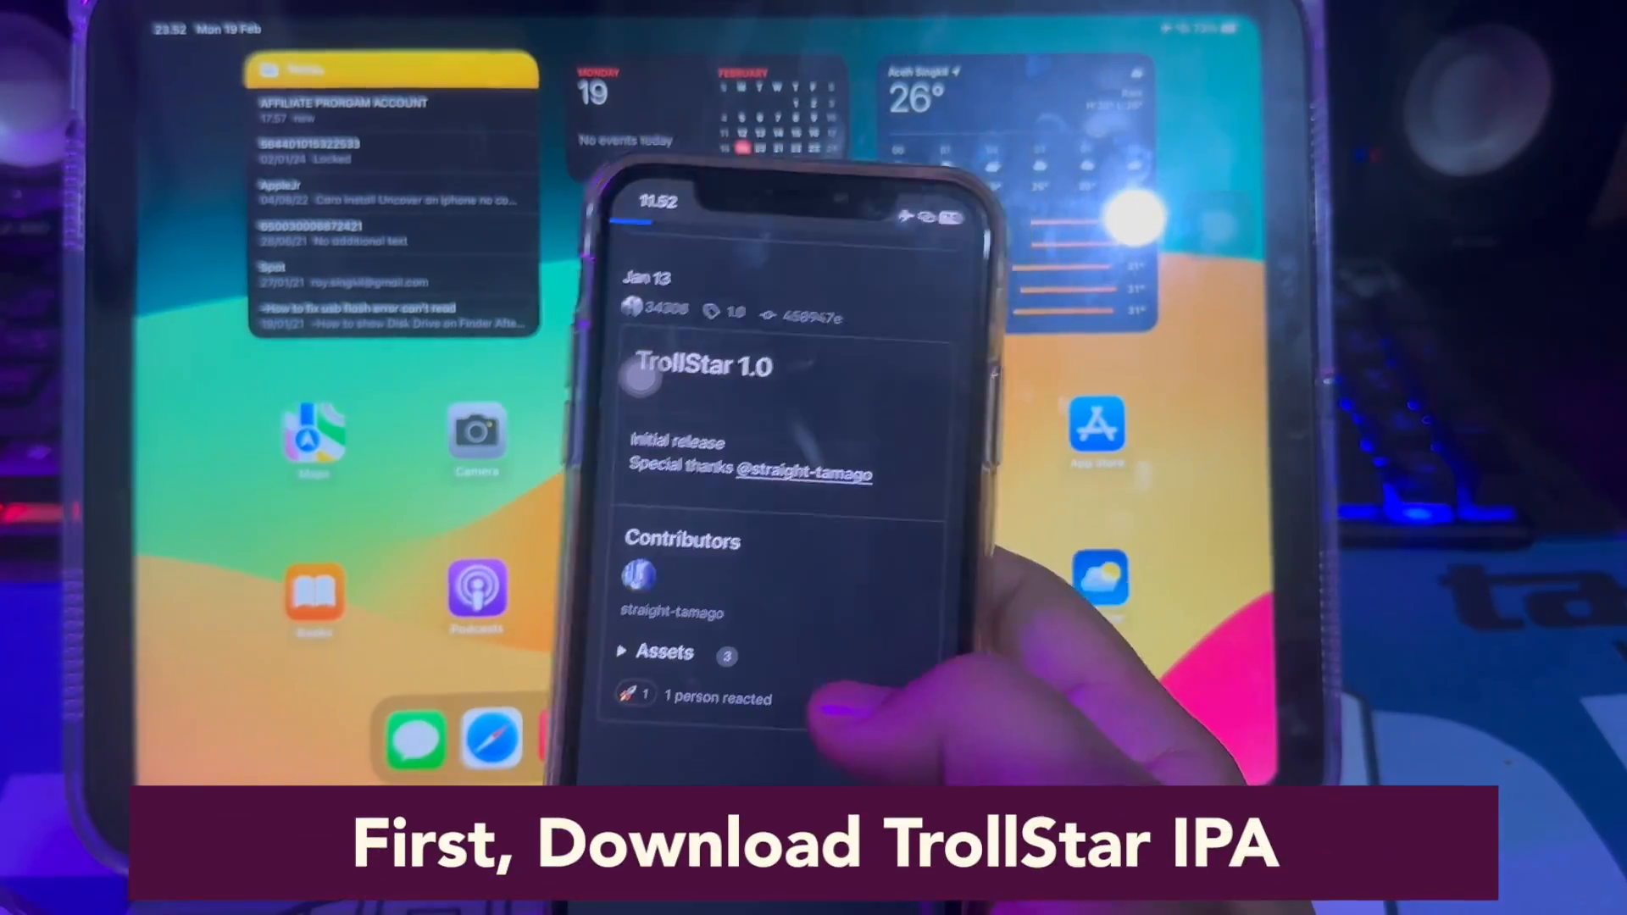
Scroll to the TrollStar 1.2 release assets and download TrollStar_1.2.ipa.
scroll("down", 3)
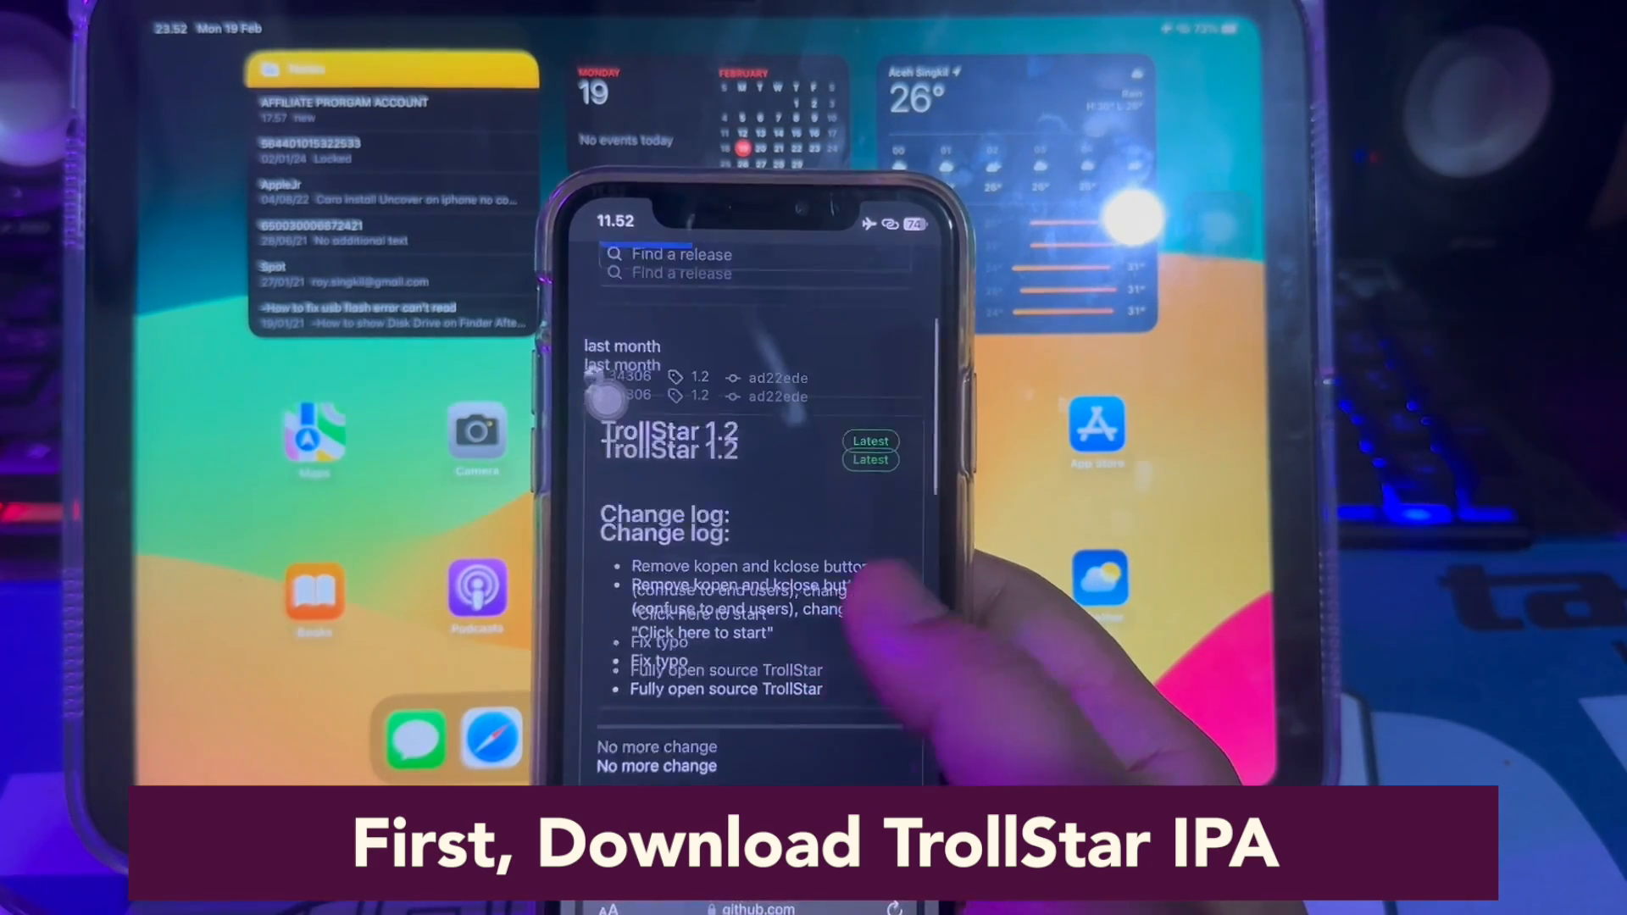
scroll("down", 3)
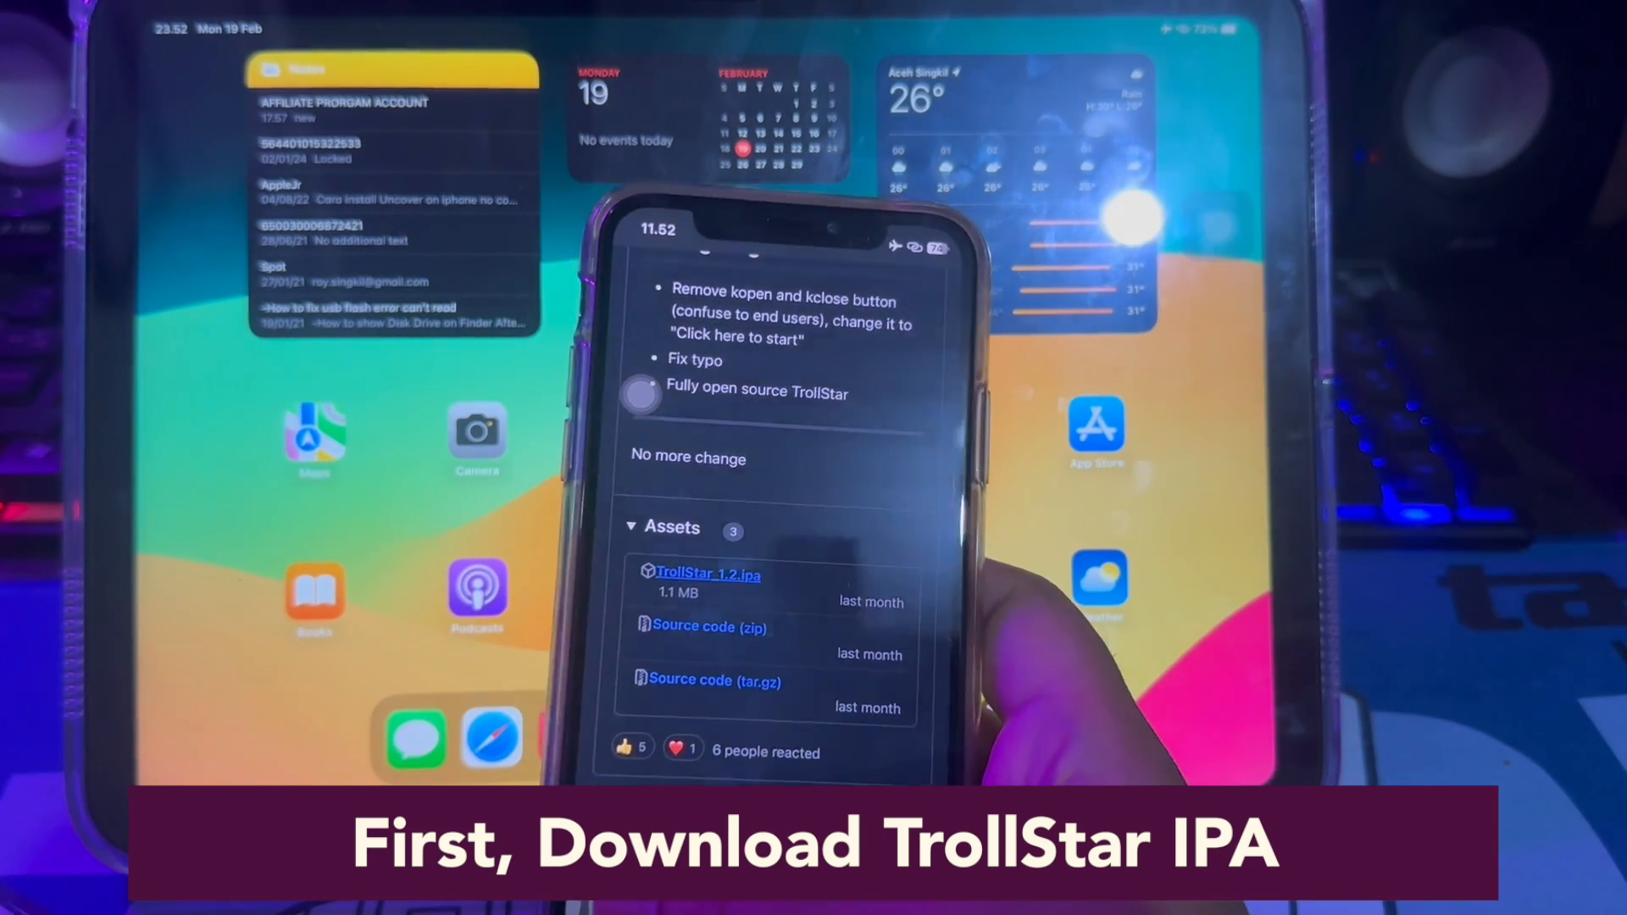
left_click(705, 574)
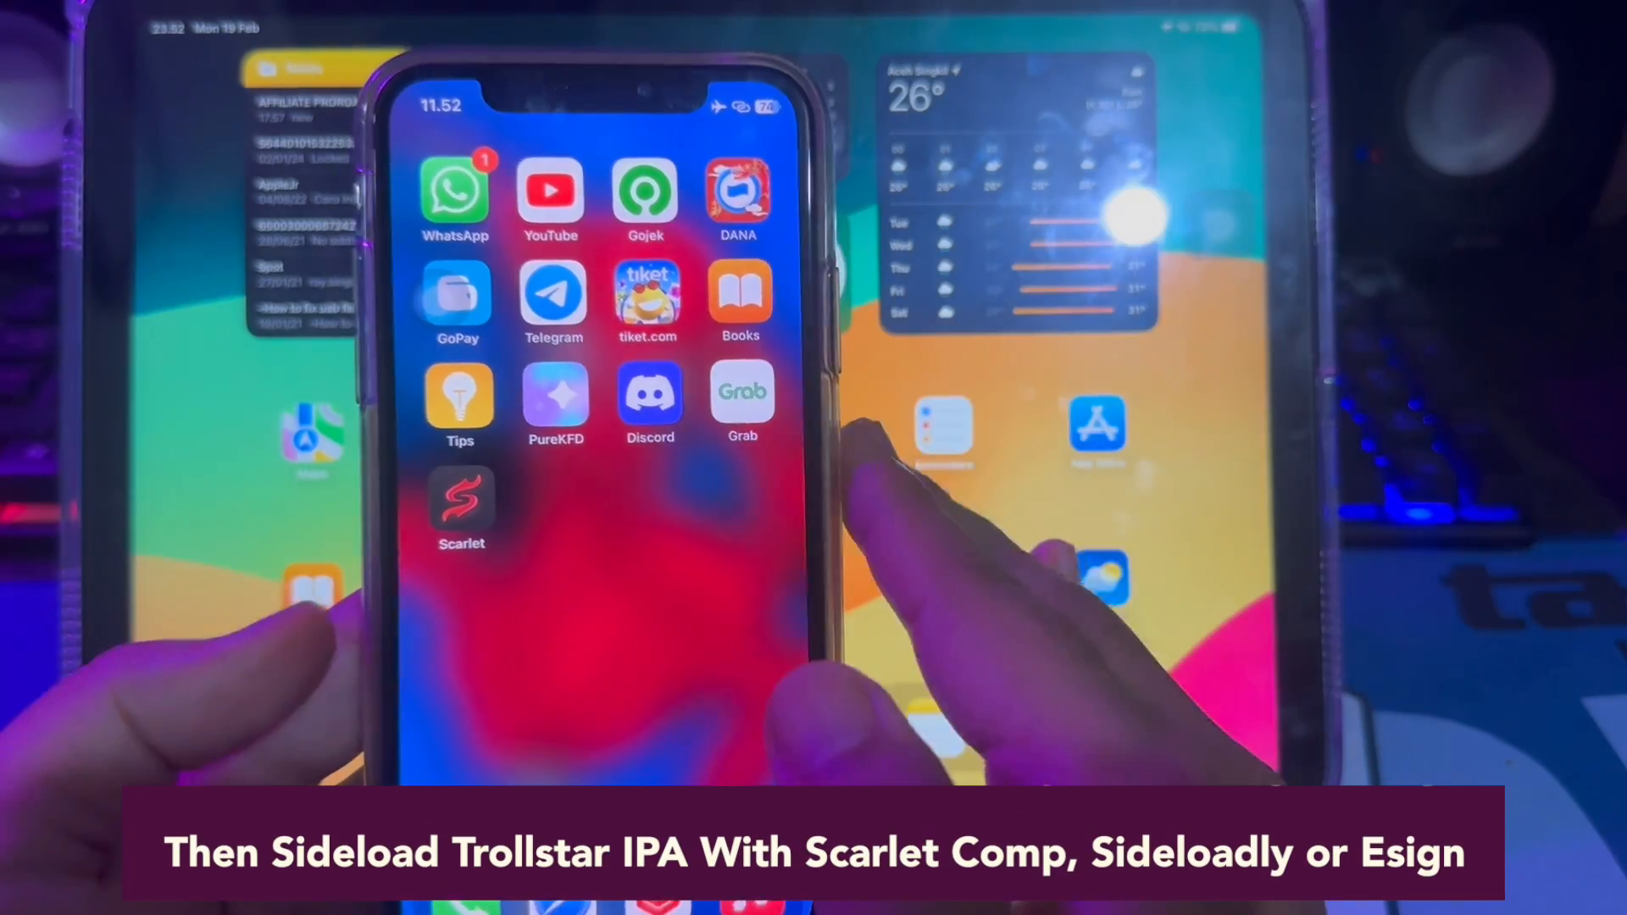
Launch the sideloaded TrollStar app from the home screen to reach its TrollStore Installer Helper.
left_click(461, 508)
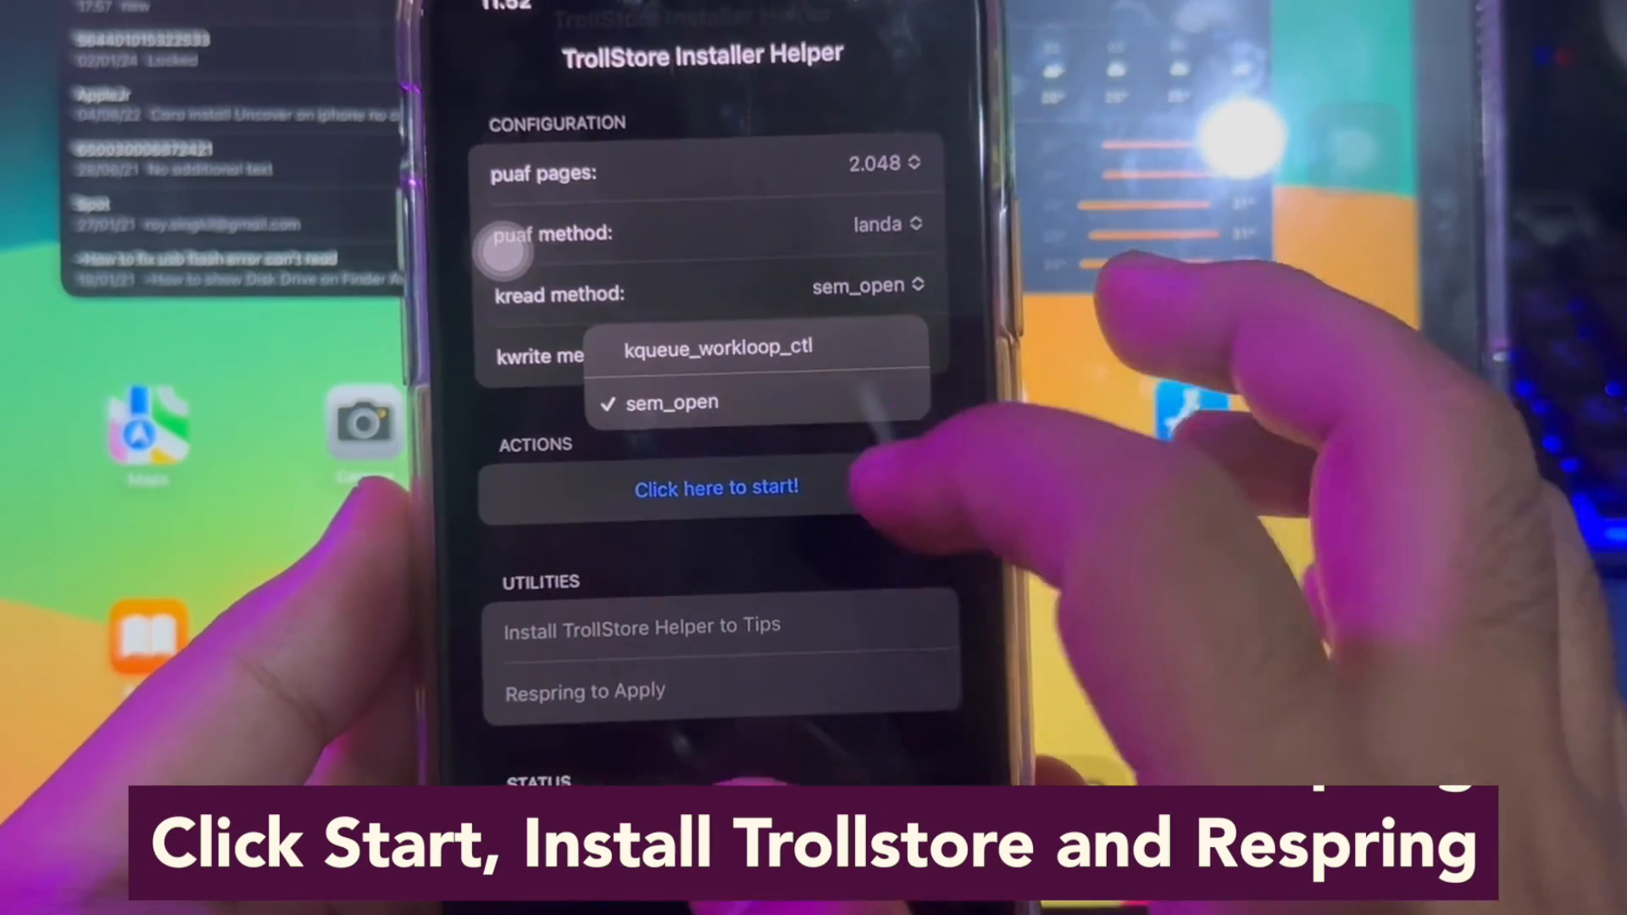
Run the exploit with kwrite method sem_open, install TrollStore Helper into Tips, and respring.
left_click(673, 404)
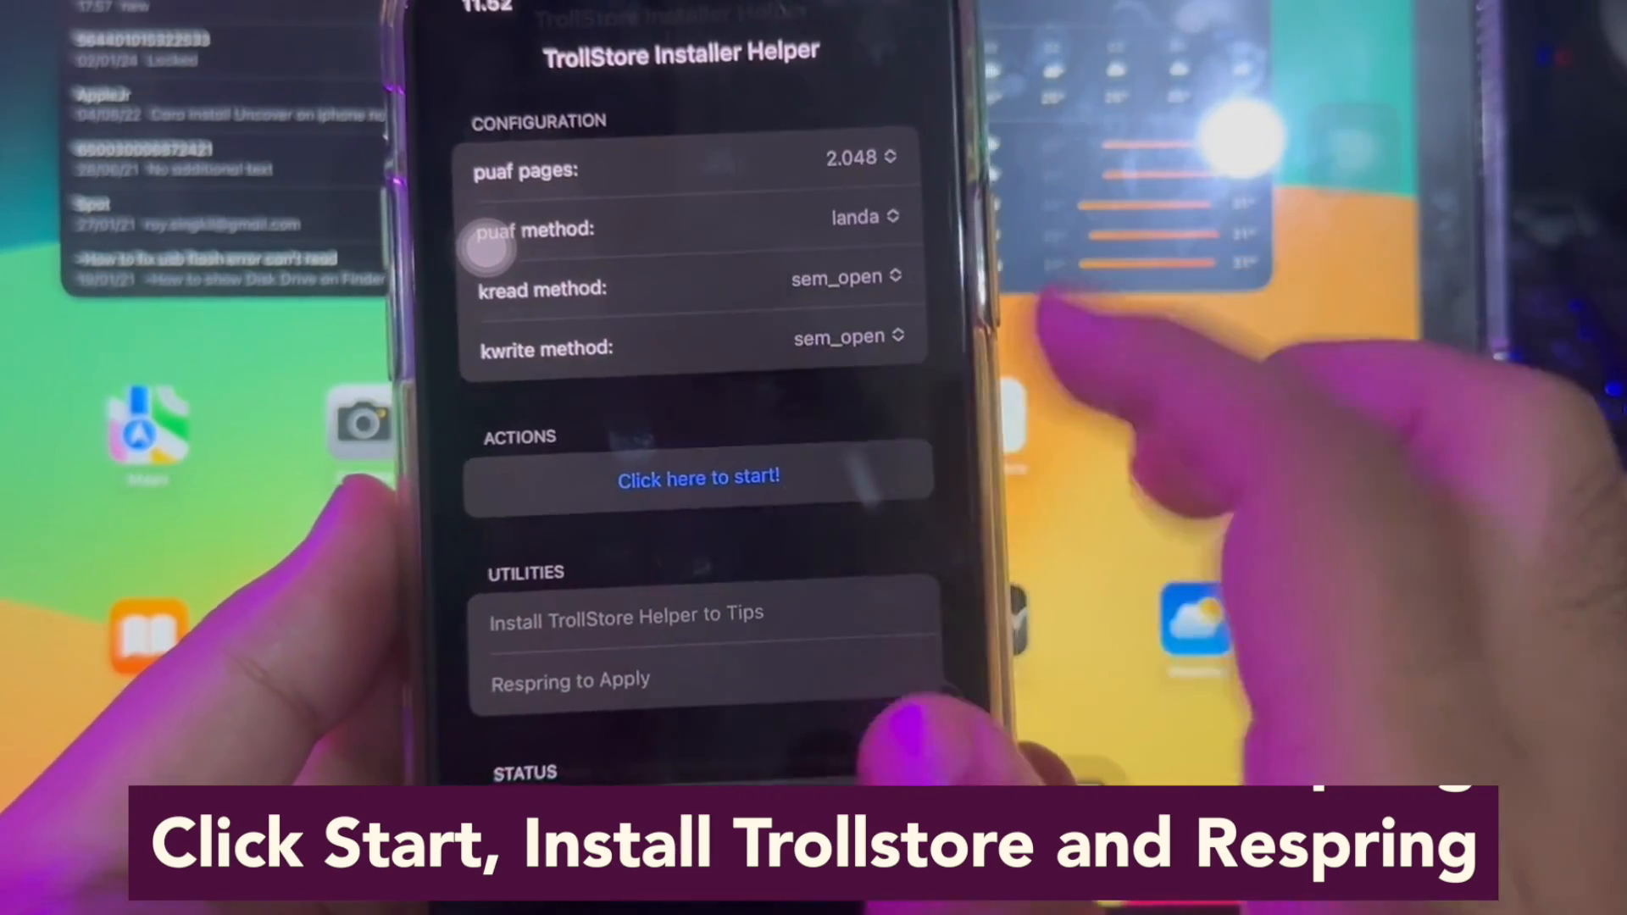
left_click(697, 478)
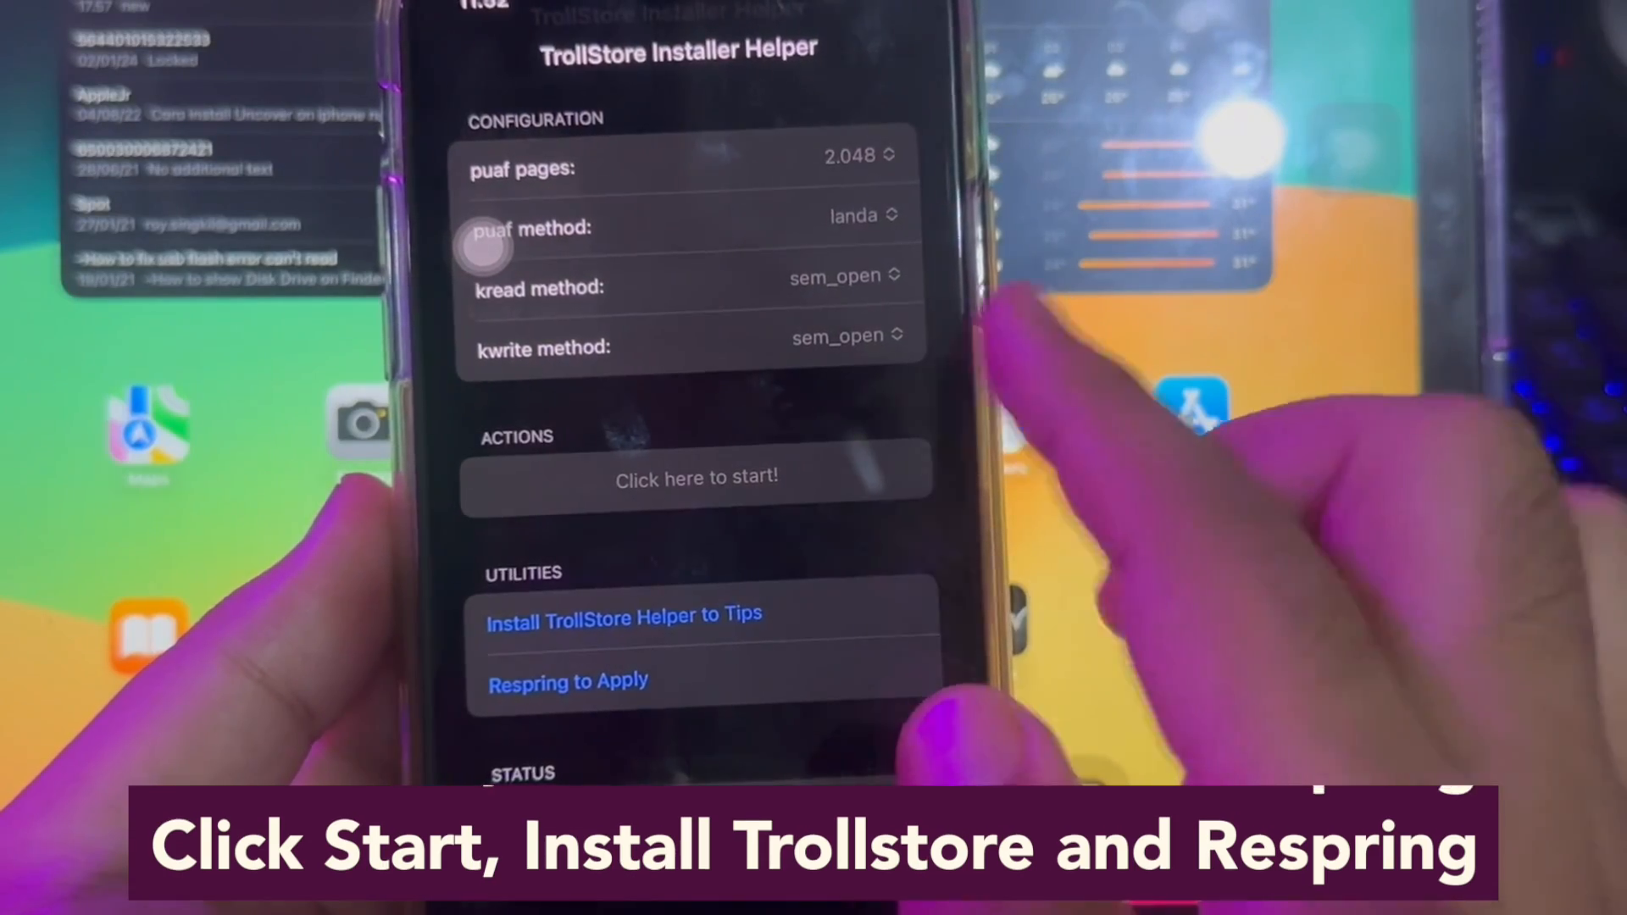
left_click(693, 476)
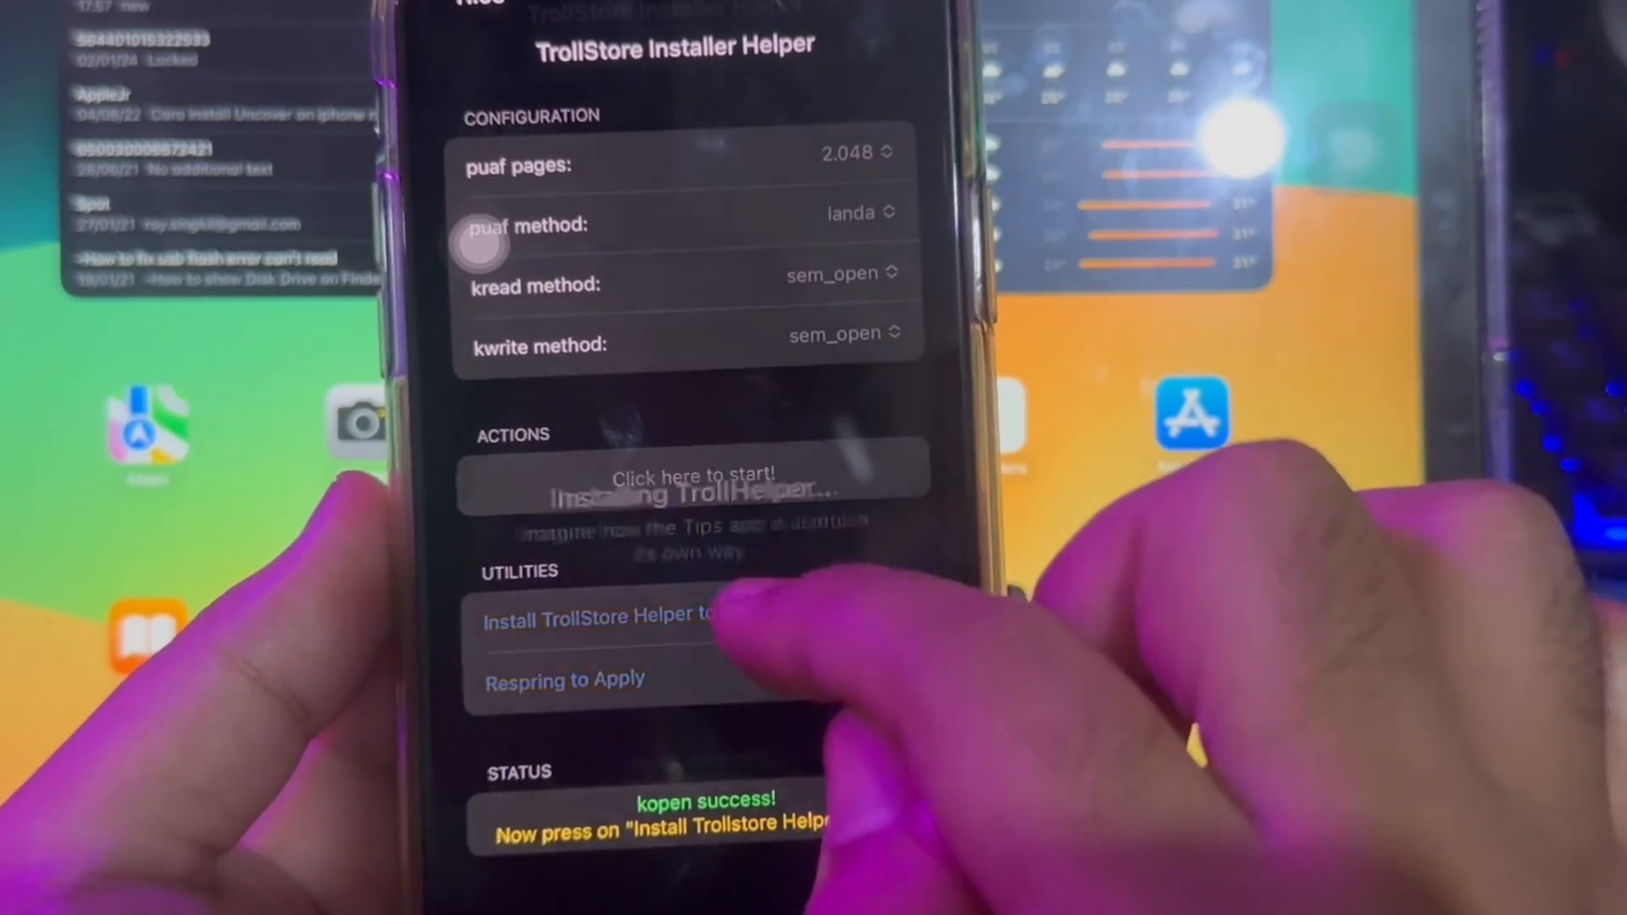
left_click(597, 616)
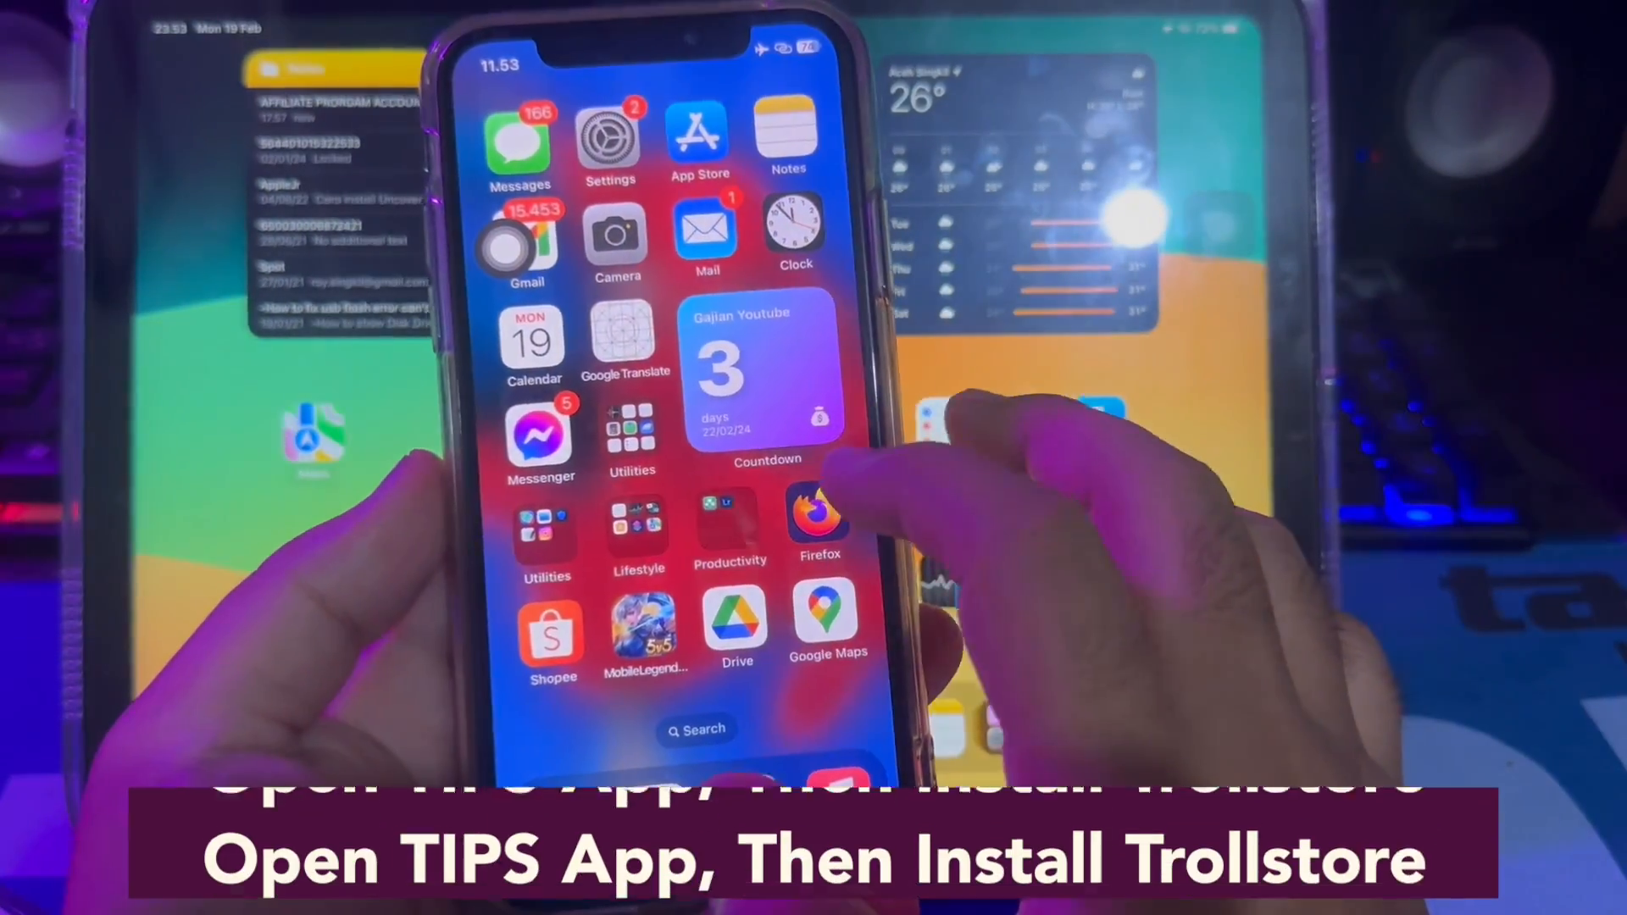
Install TrollStore from the Tips app's helper, then enter usescarlet.com in Safari.
scroll("left", 3)
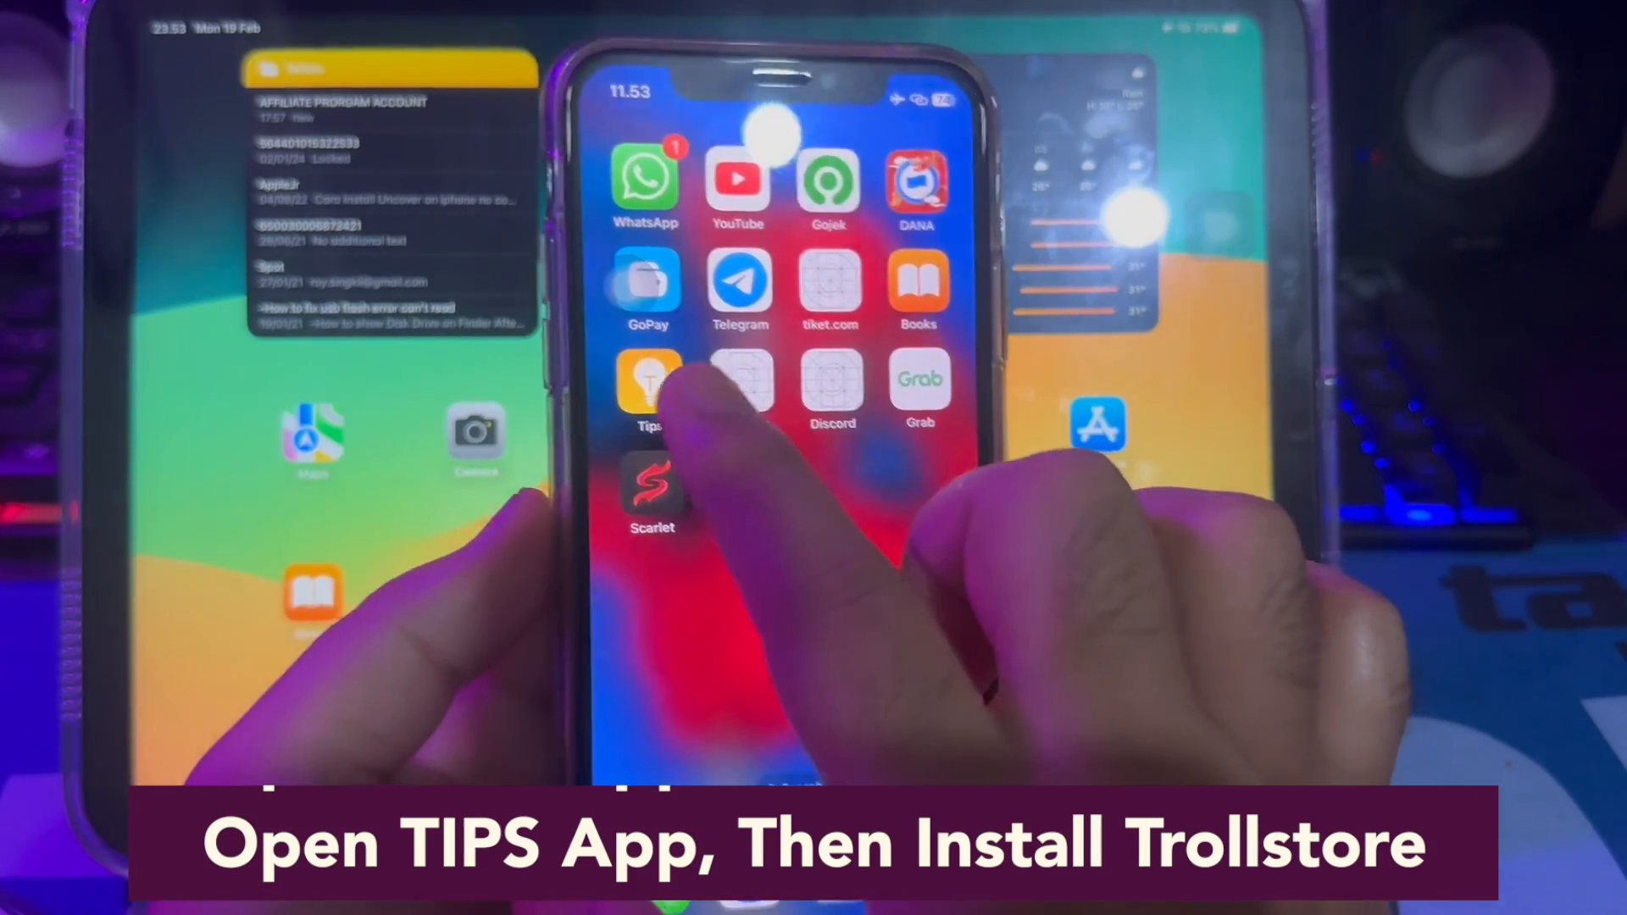
left_click(647, 390)
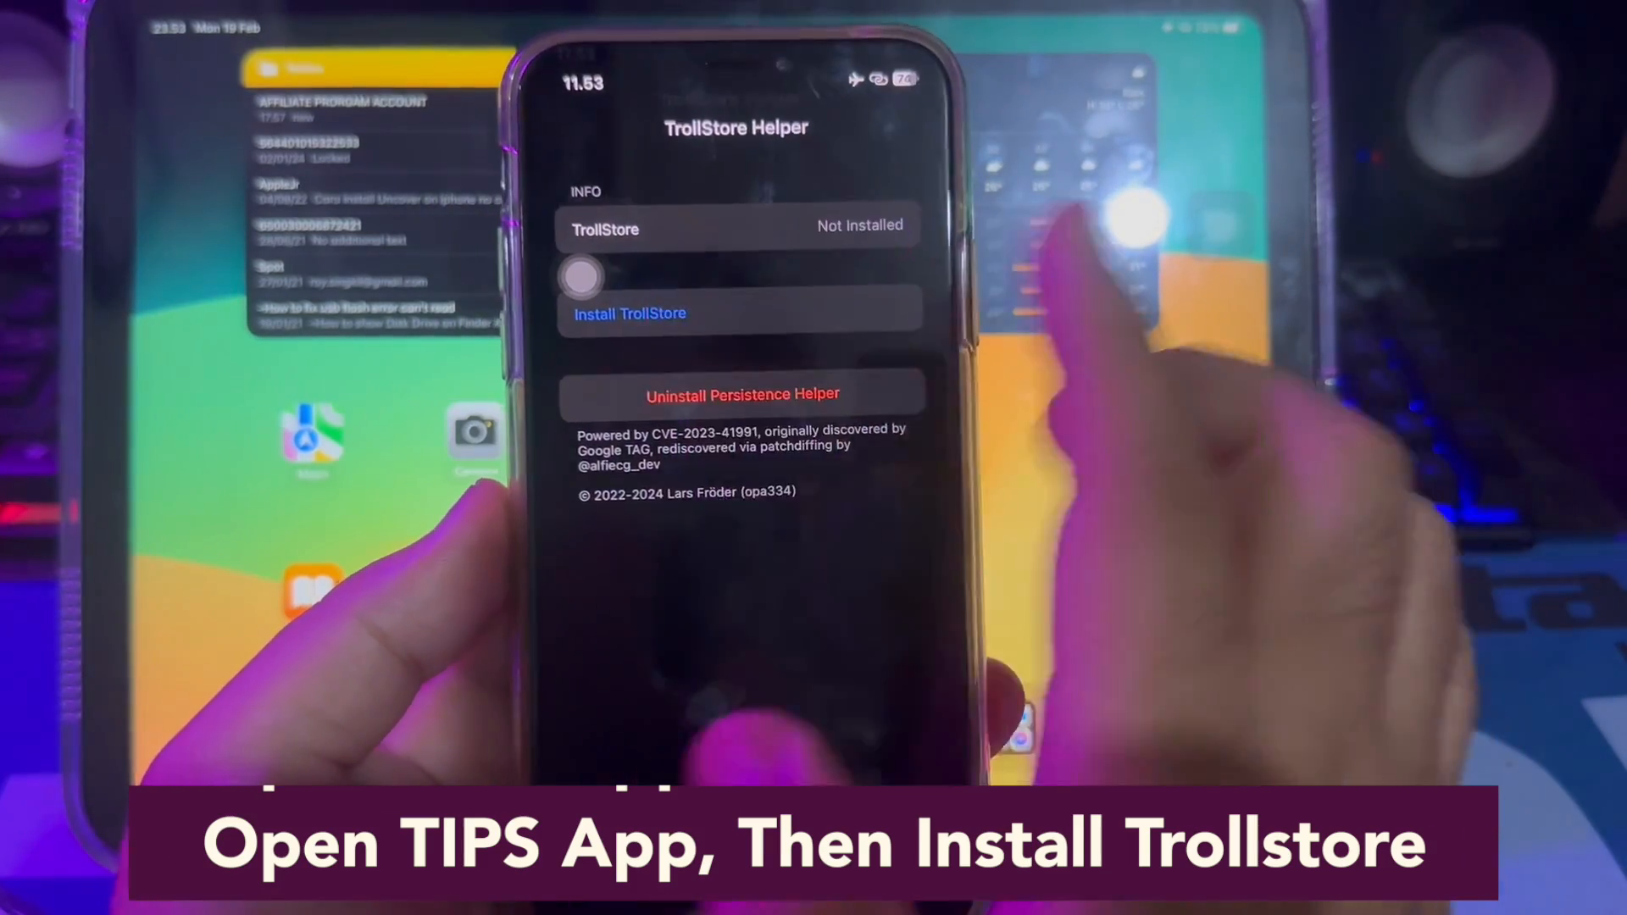
left_click(629, 314)
type("tro")
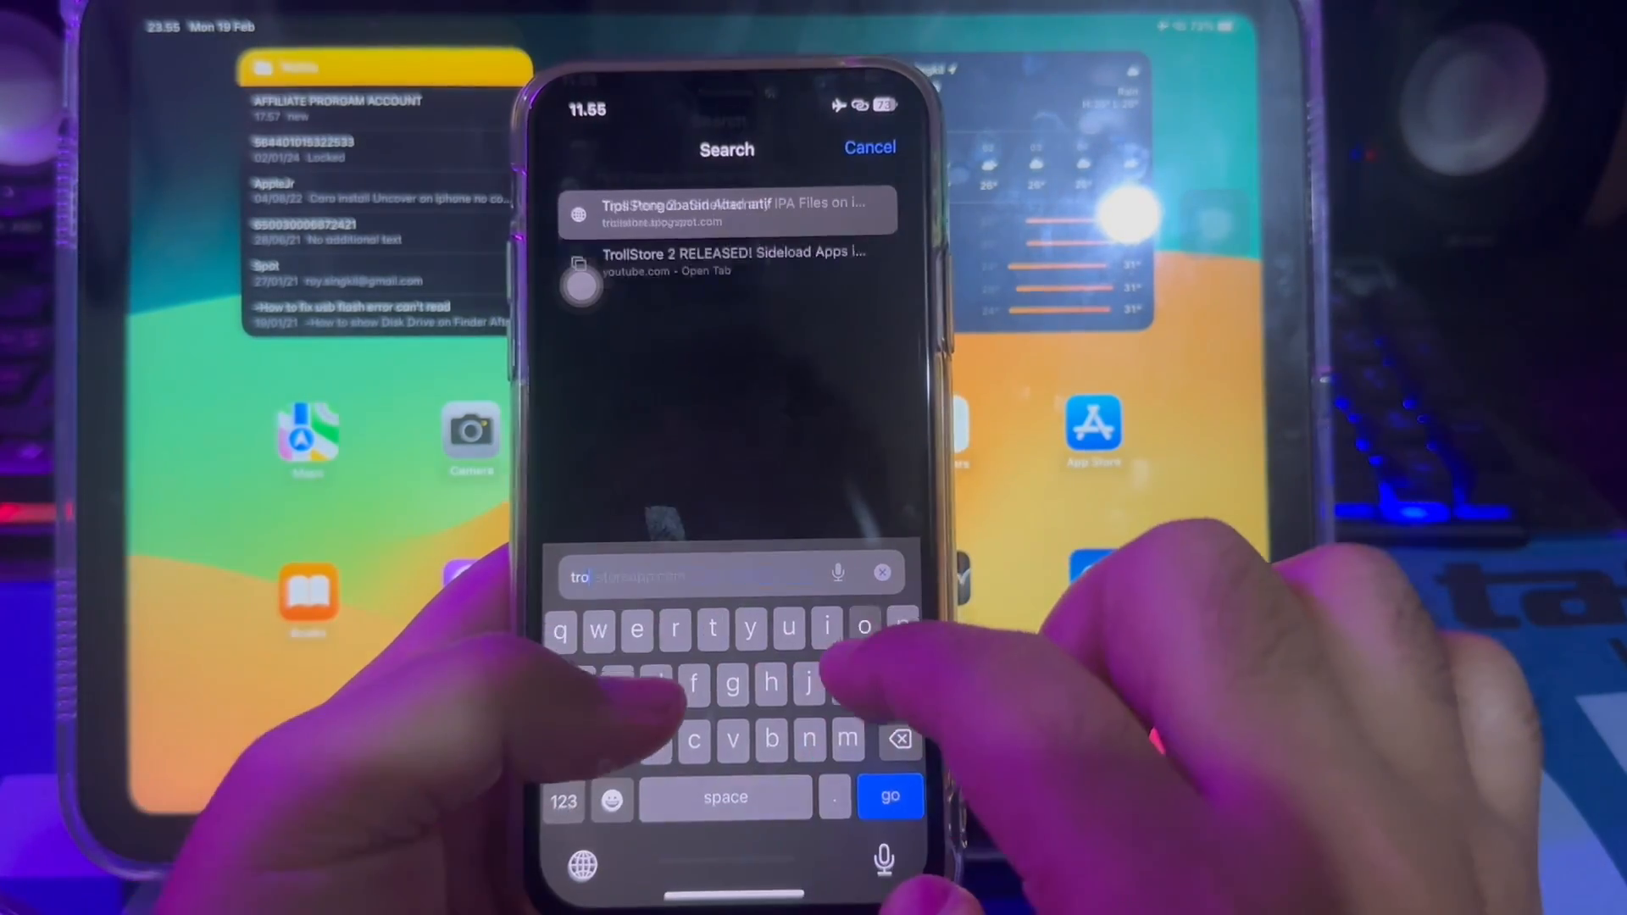
type("usescarlet.com")
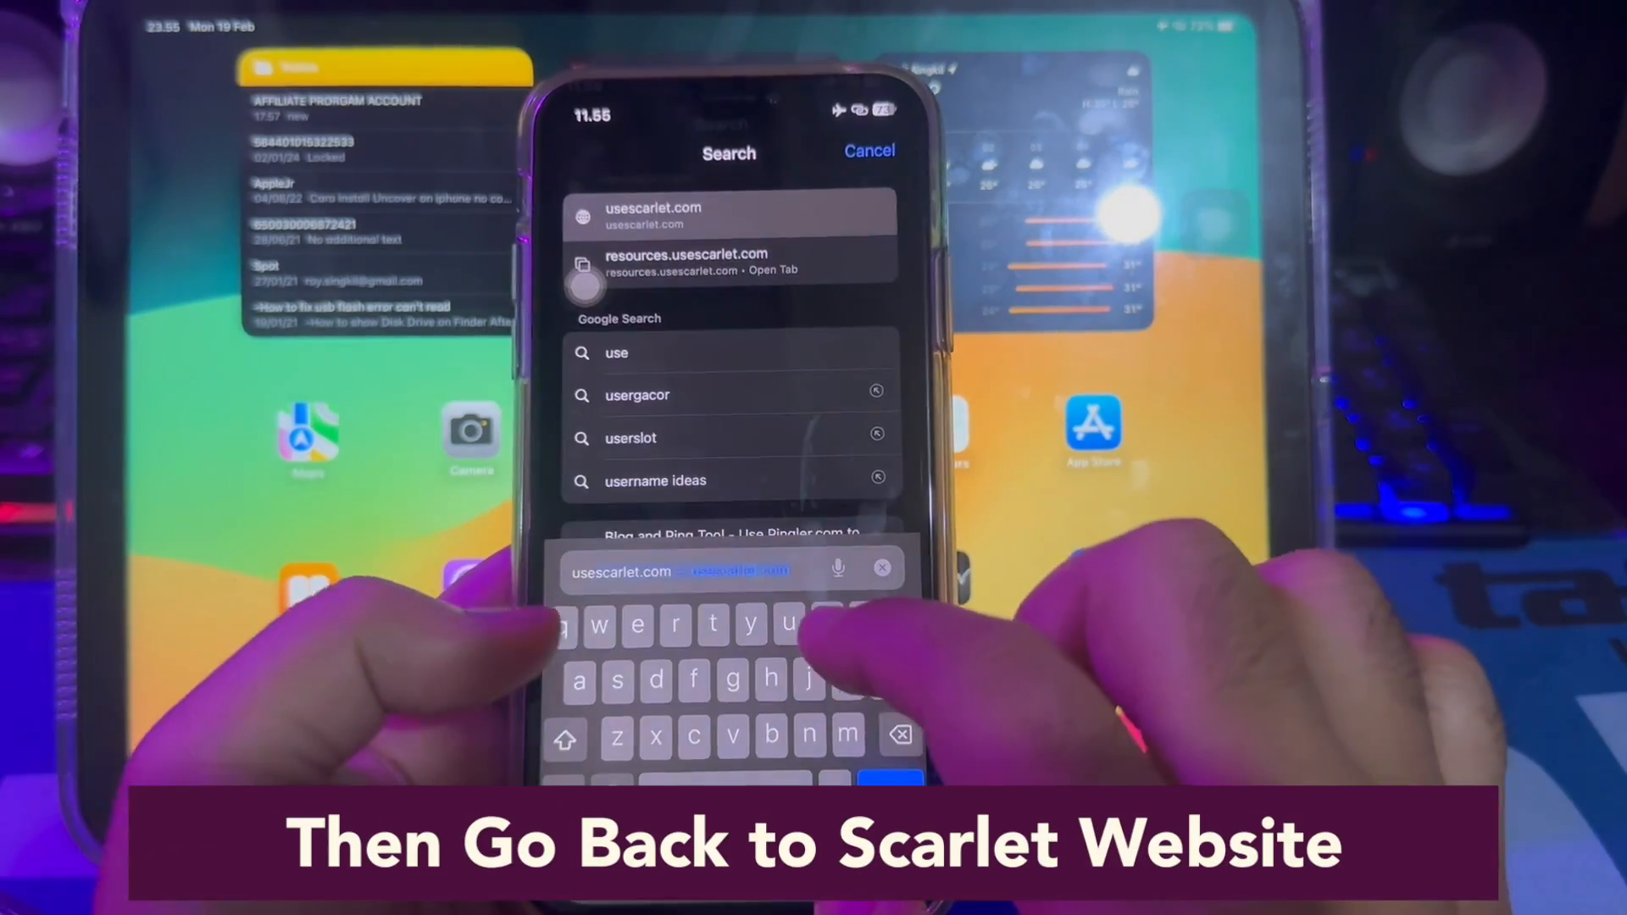